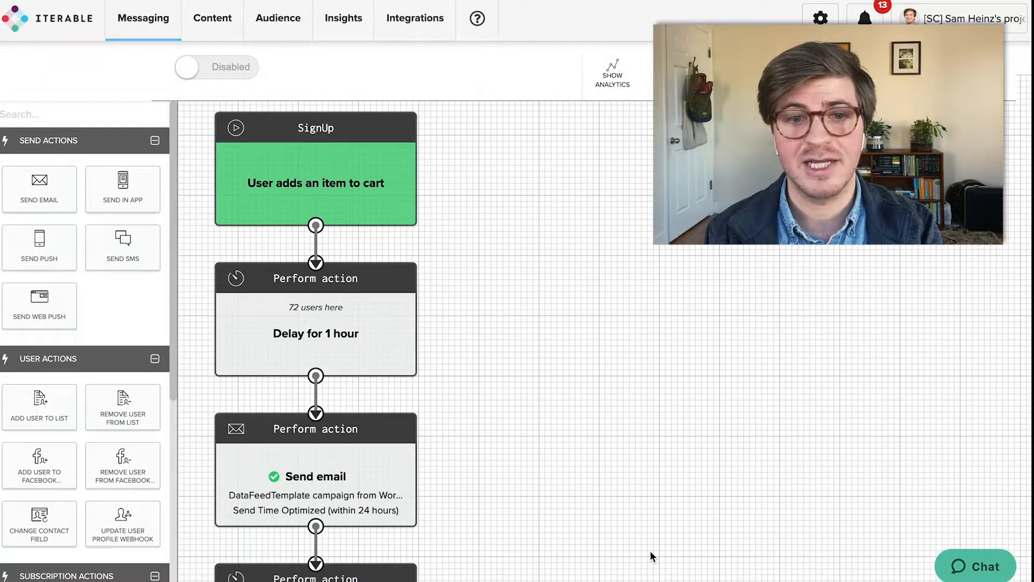
mouse_move(434, 236)
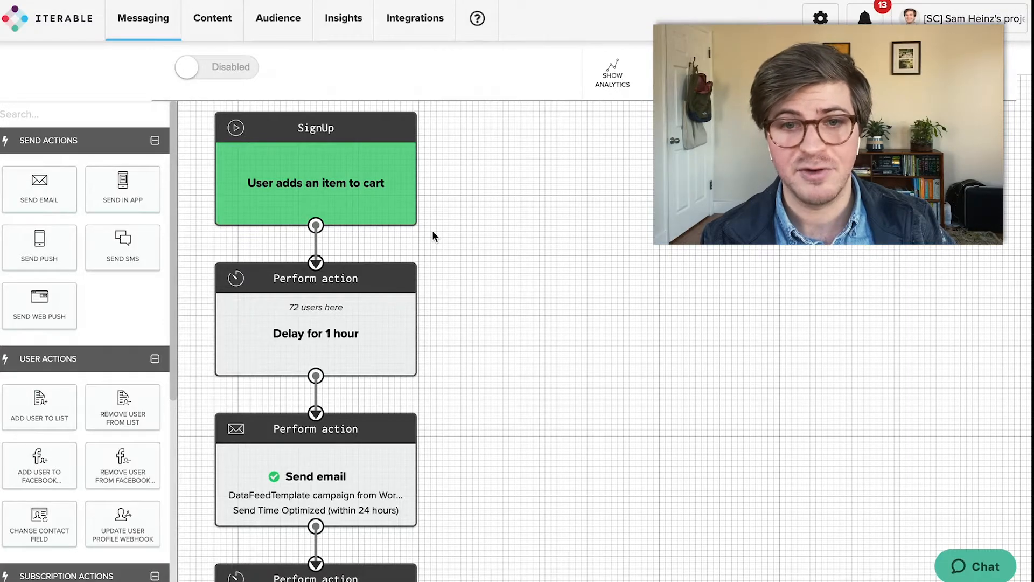
mouse_move(402, 239)
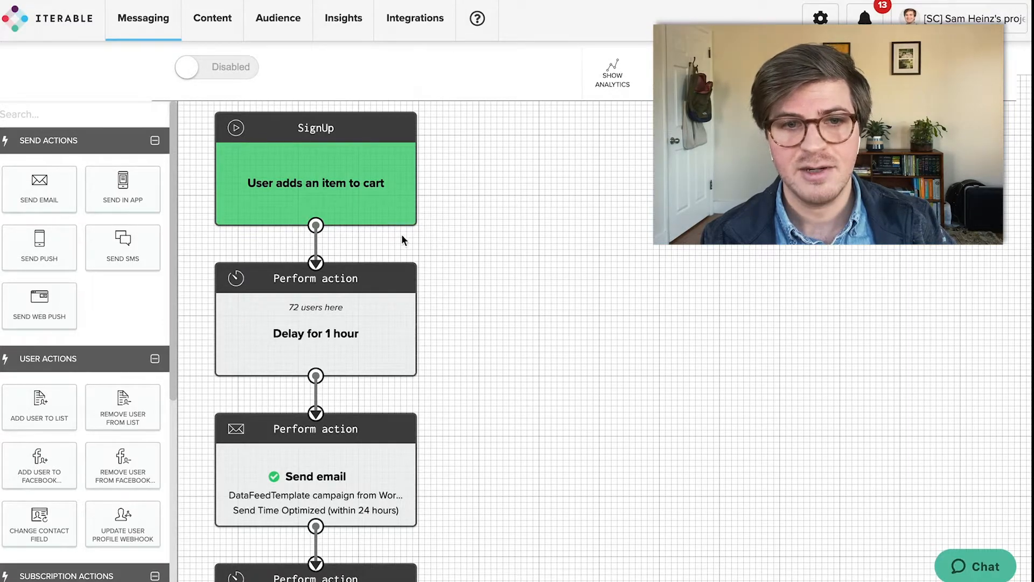
left_click(315, 183)
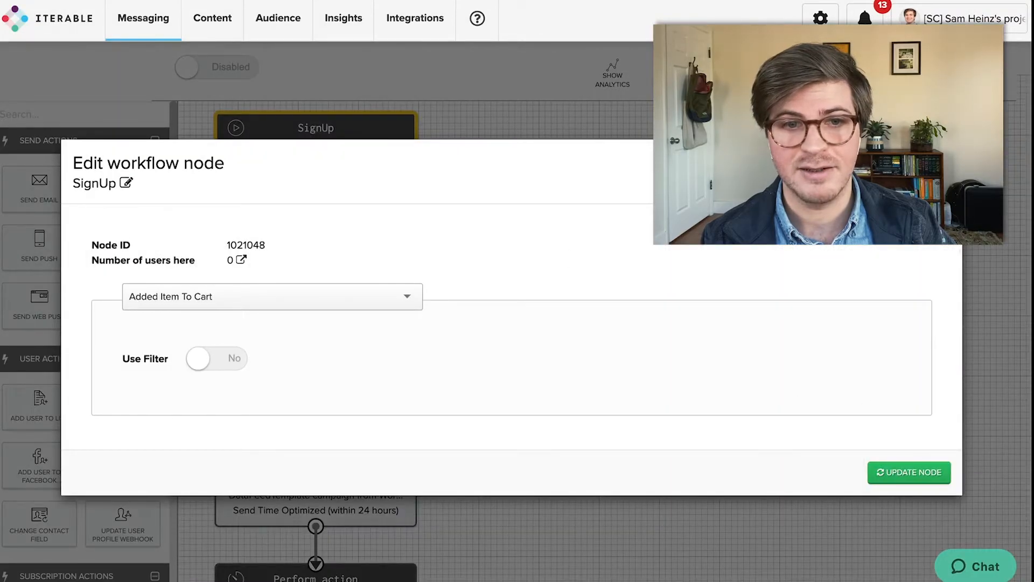
left_click(271, 296)
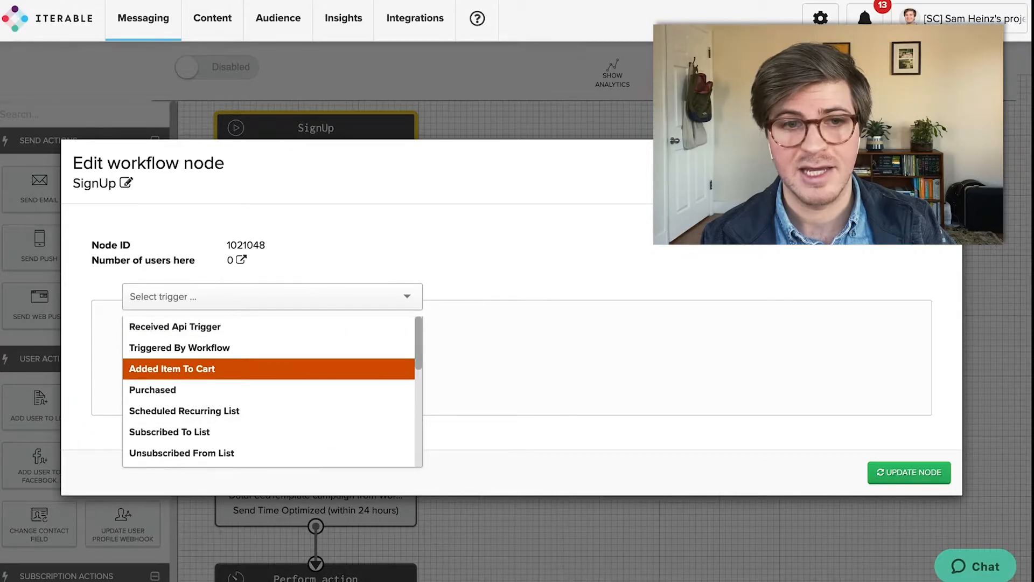
left_click(171, 369)
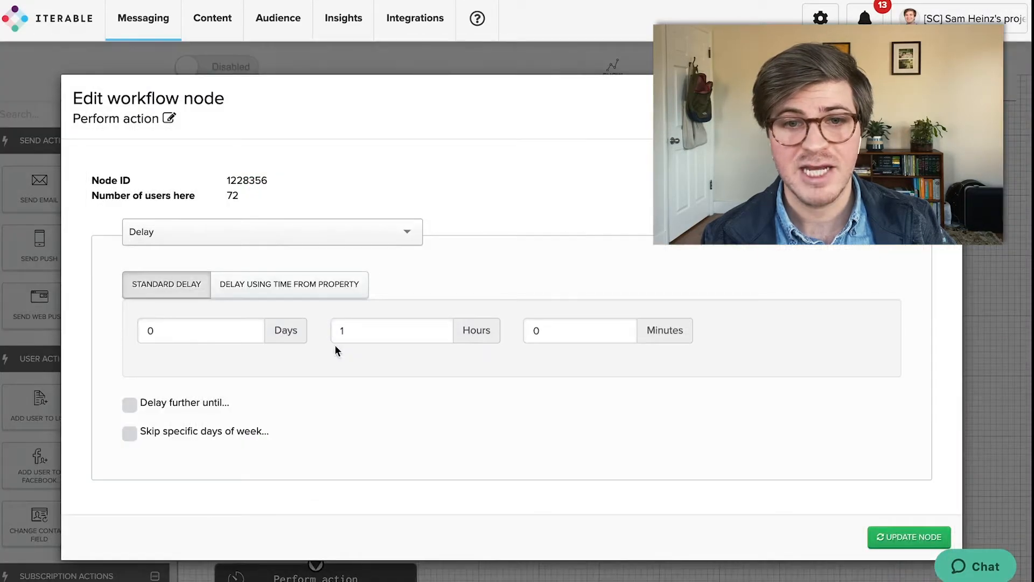
mouse_move(361, 429)
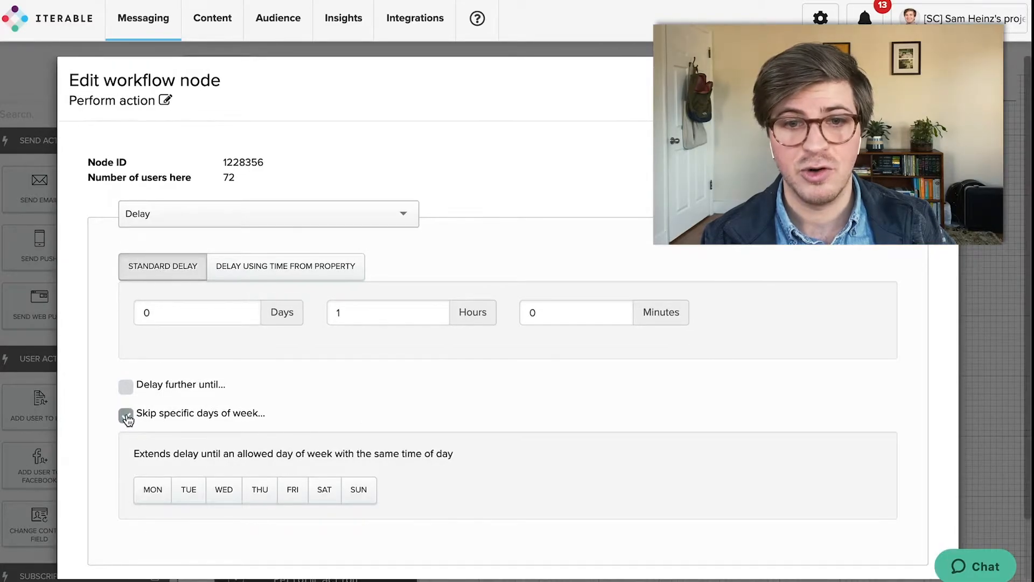
left_click(284, 266)
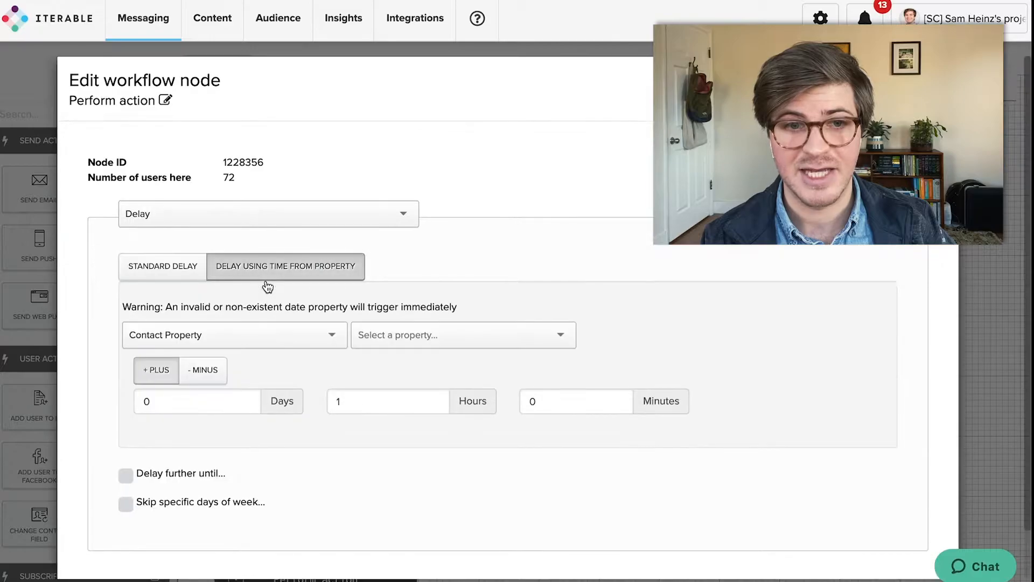
left_click(163, 266)
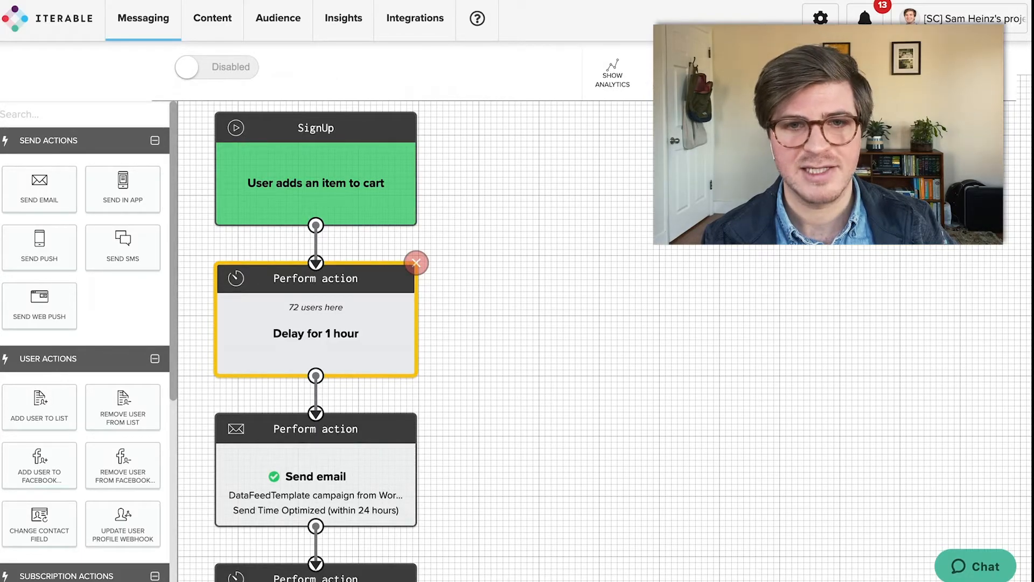
scroll("down", 3)
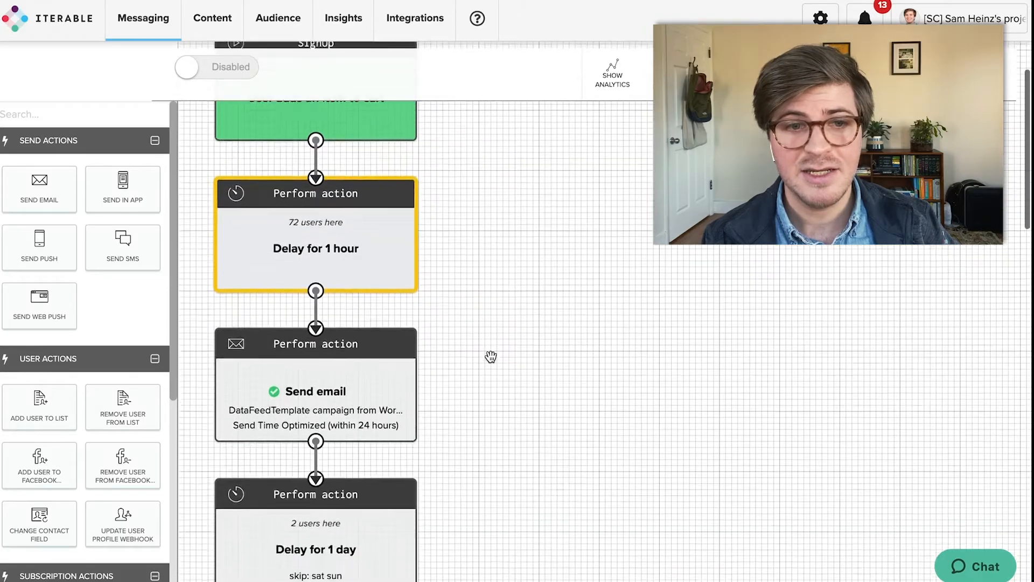
left_click(315, 390)
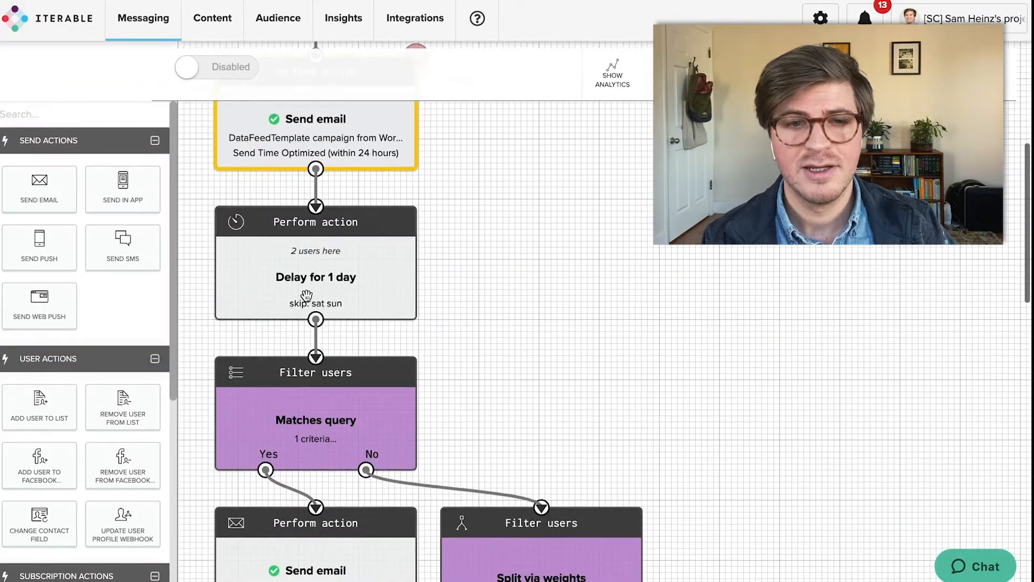
left_click(316, 277)
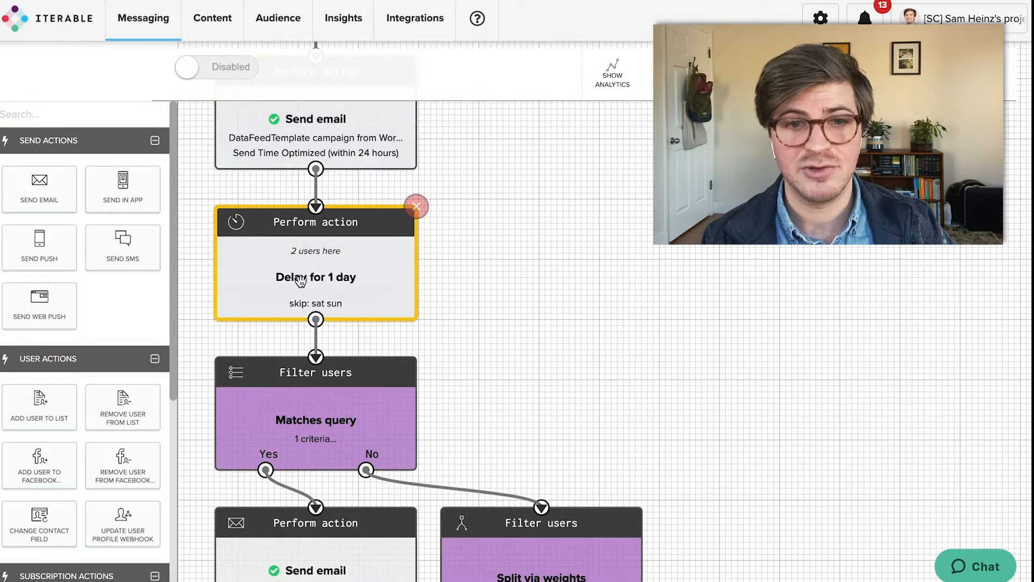
left_click(316, 277)
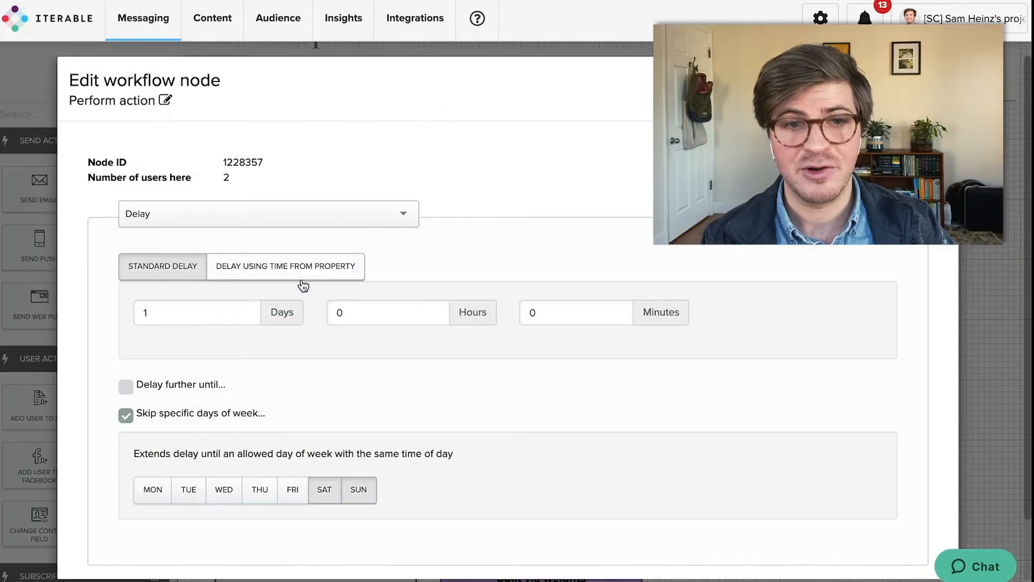
mouse_move(330, 526)
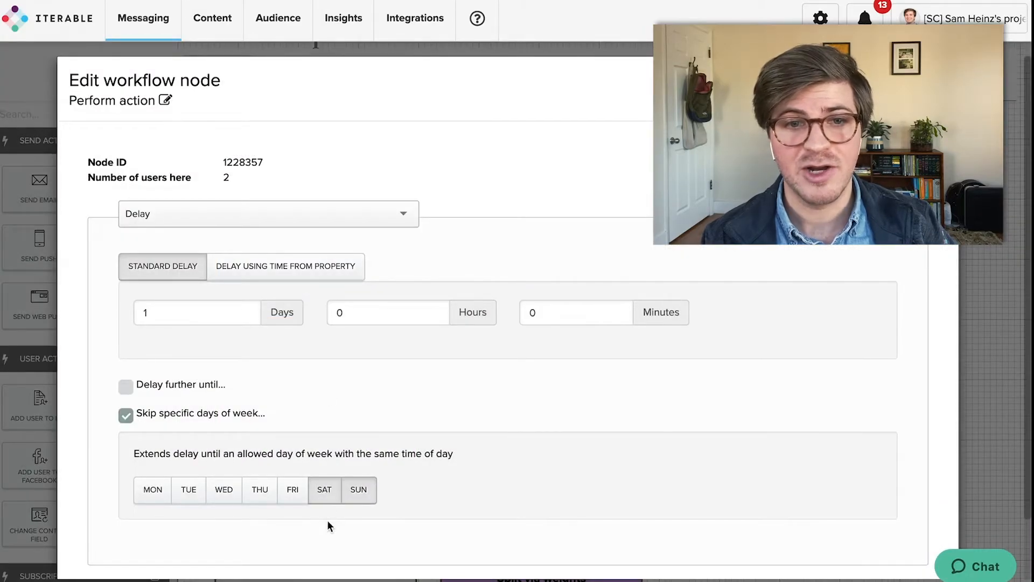
mouse_move(379, 516)
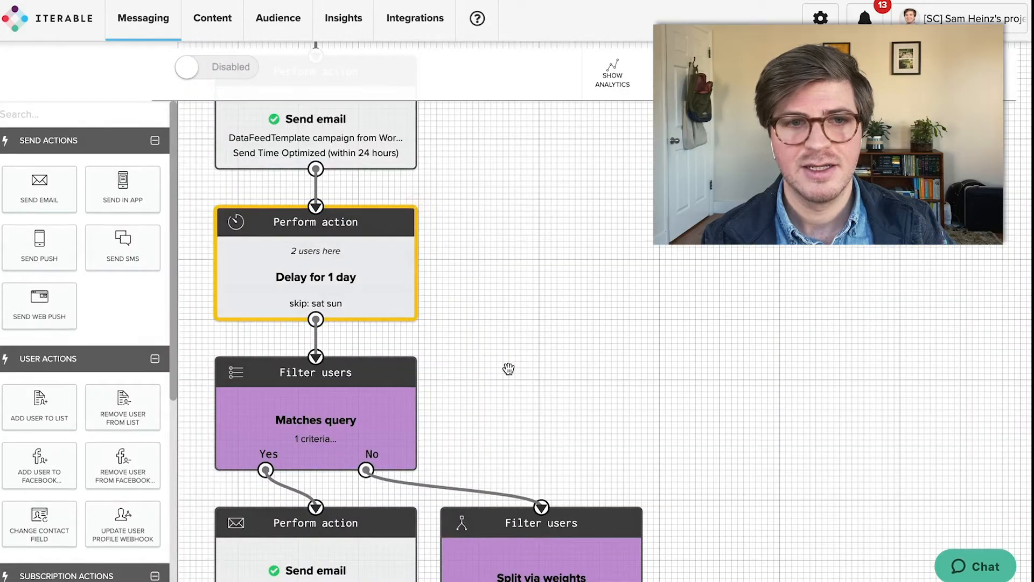
scroll("down", 3)
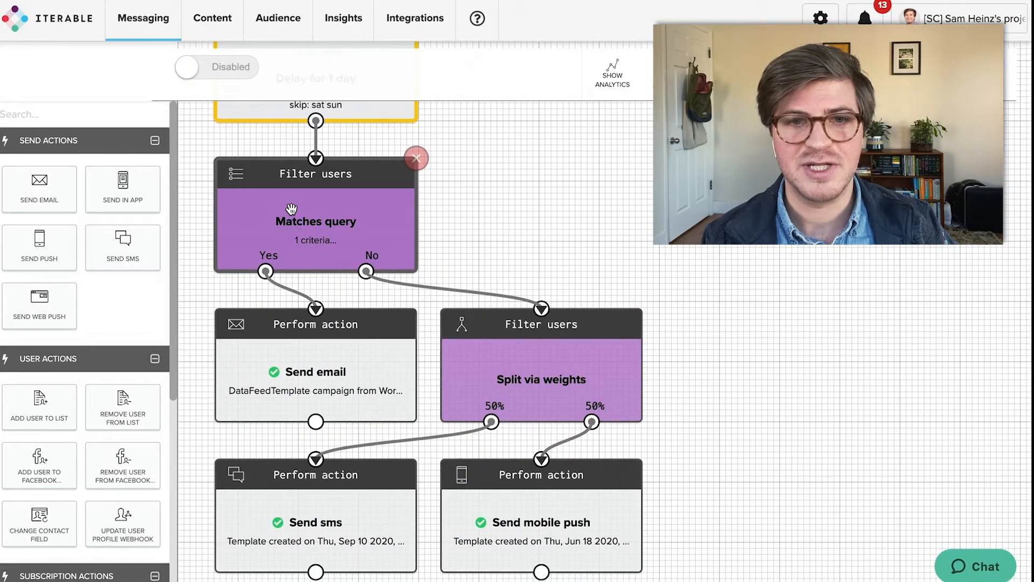
left_click(316, 221)
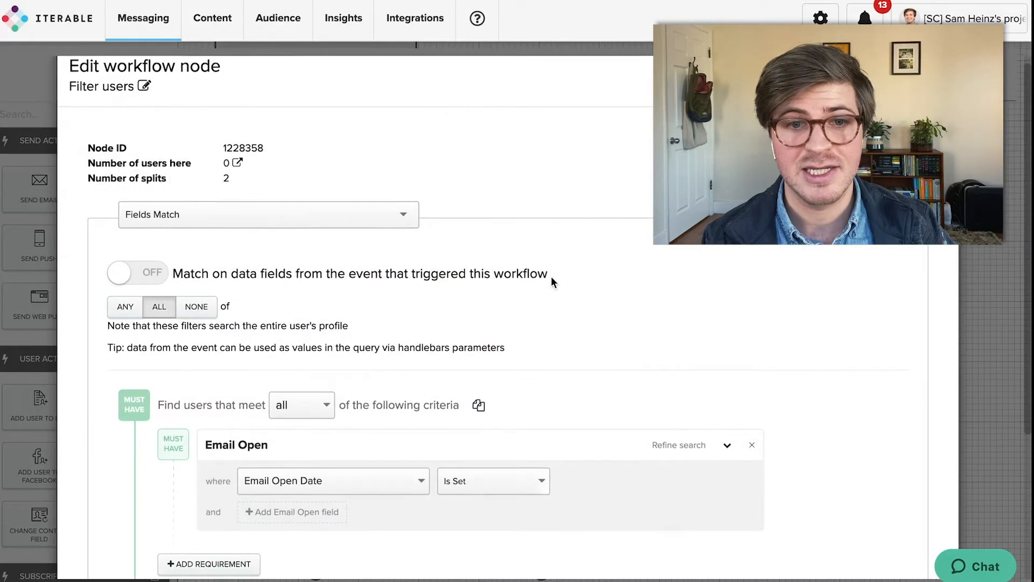
scroll("down", 3)
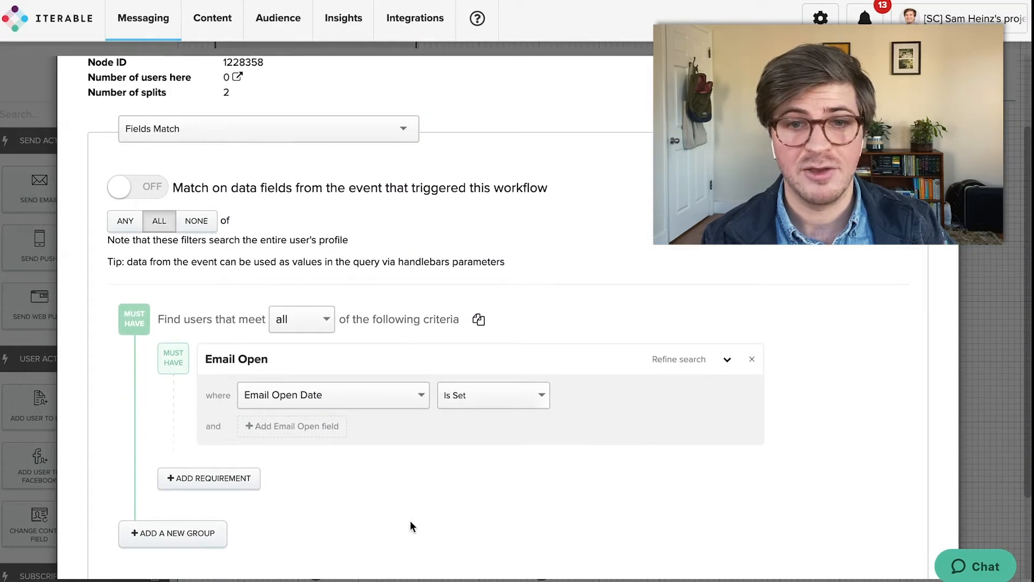
mouse_move(208, 478)
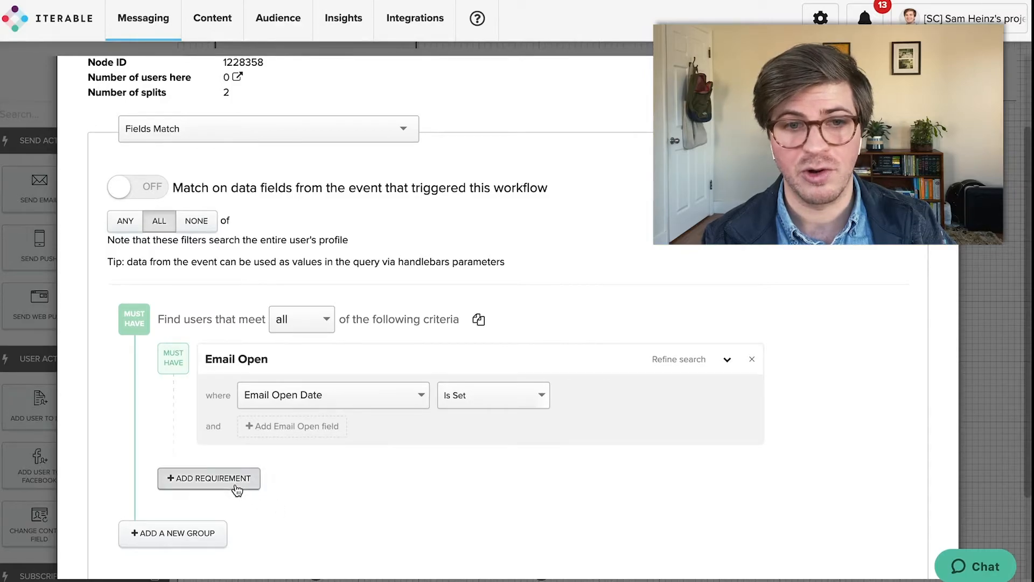
left_click(208, 477)
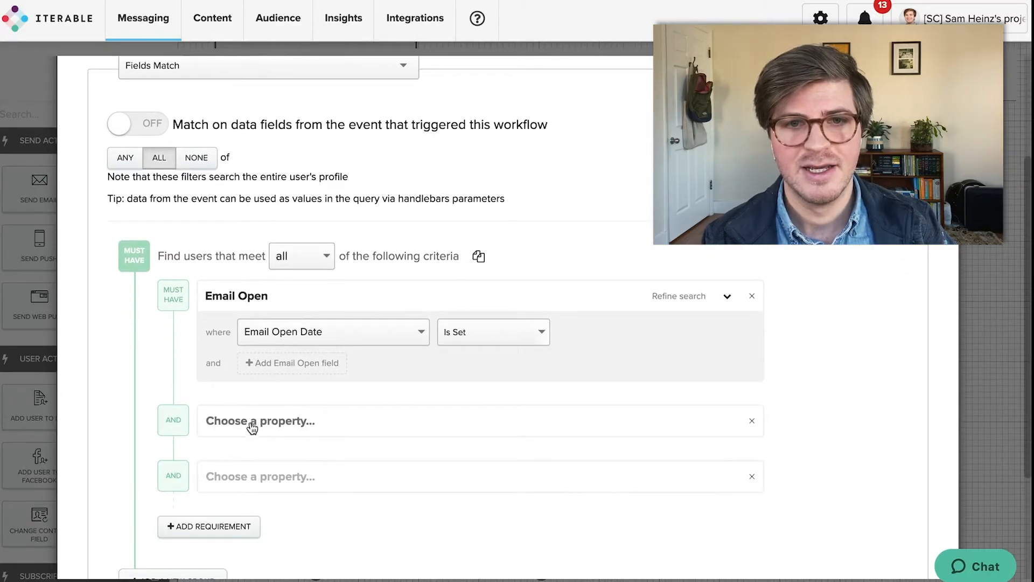
left_click(260, 421)
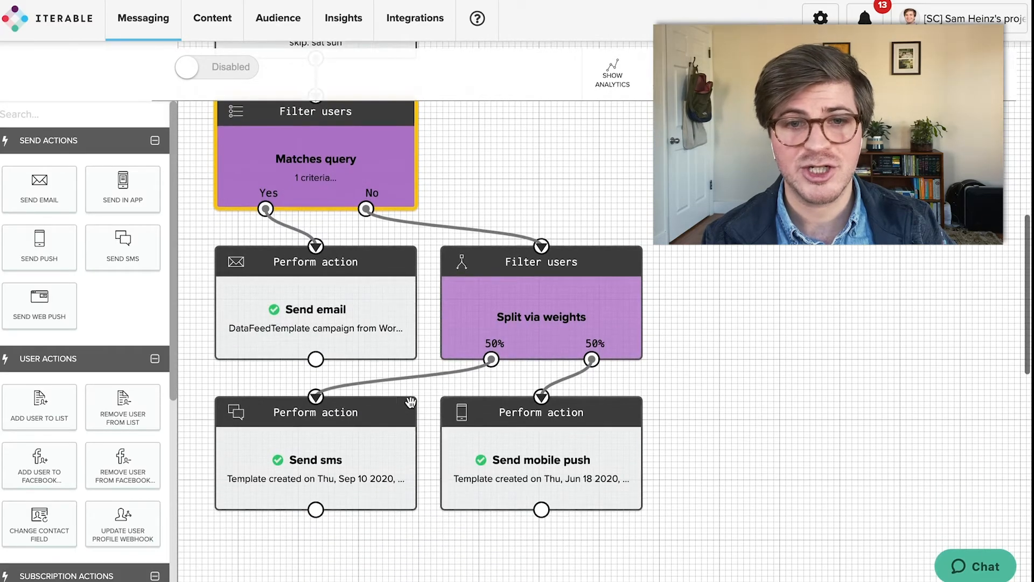
left_click(316, 309)
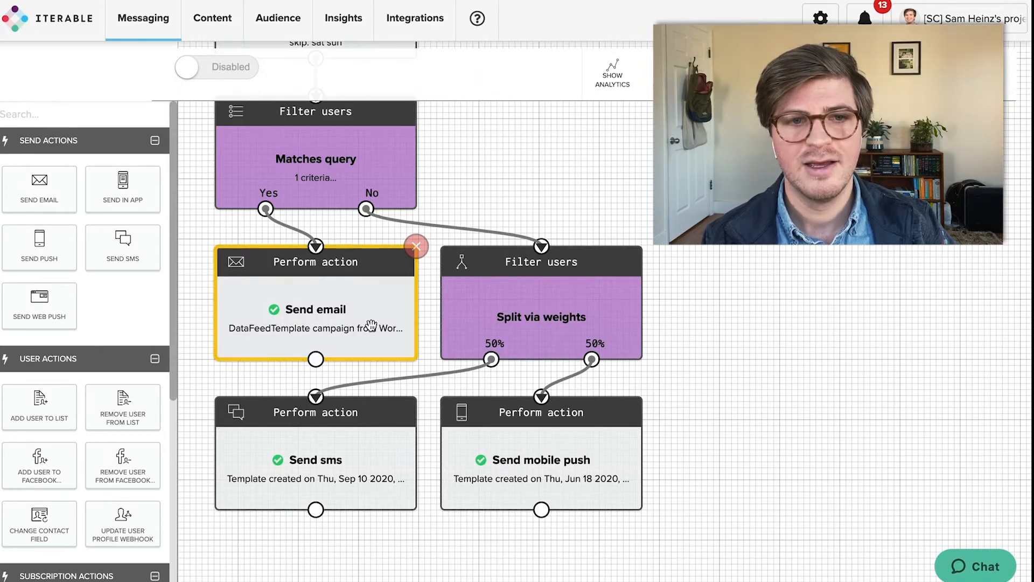
left_click(541, 317)
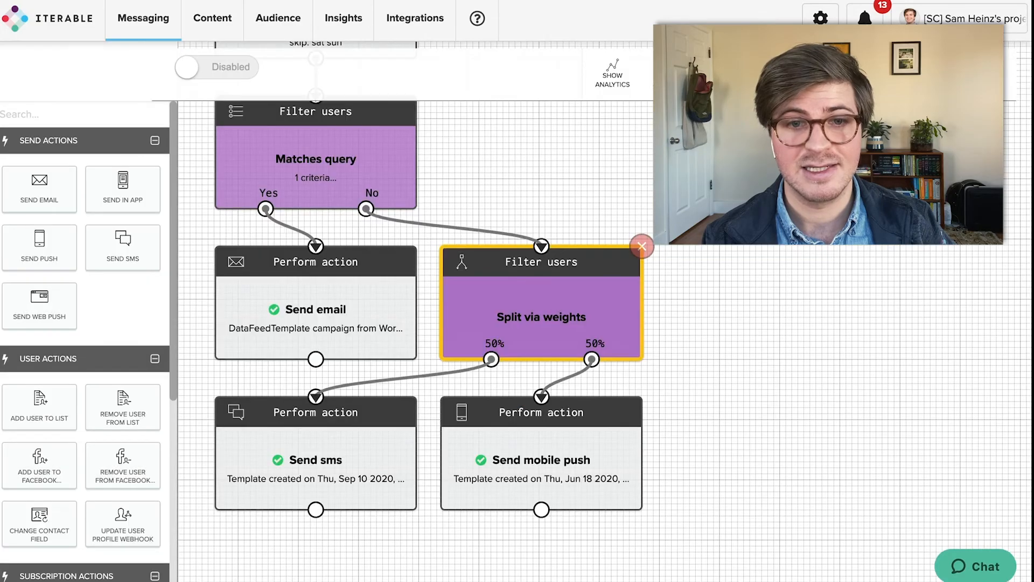
scroll("down", 3)
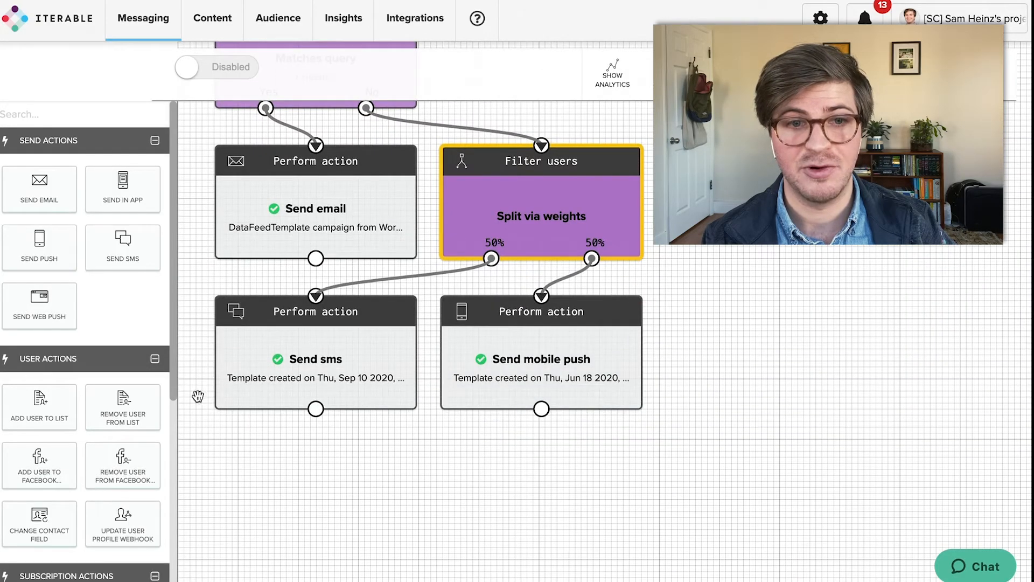
mouse_move(520, 439)
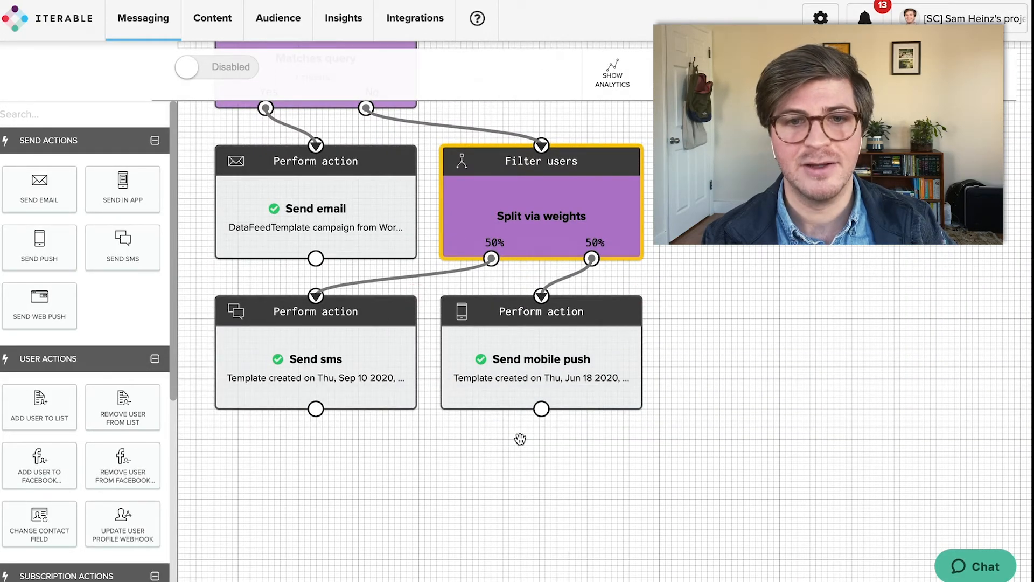
mouse_move(649, 414)
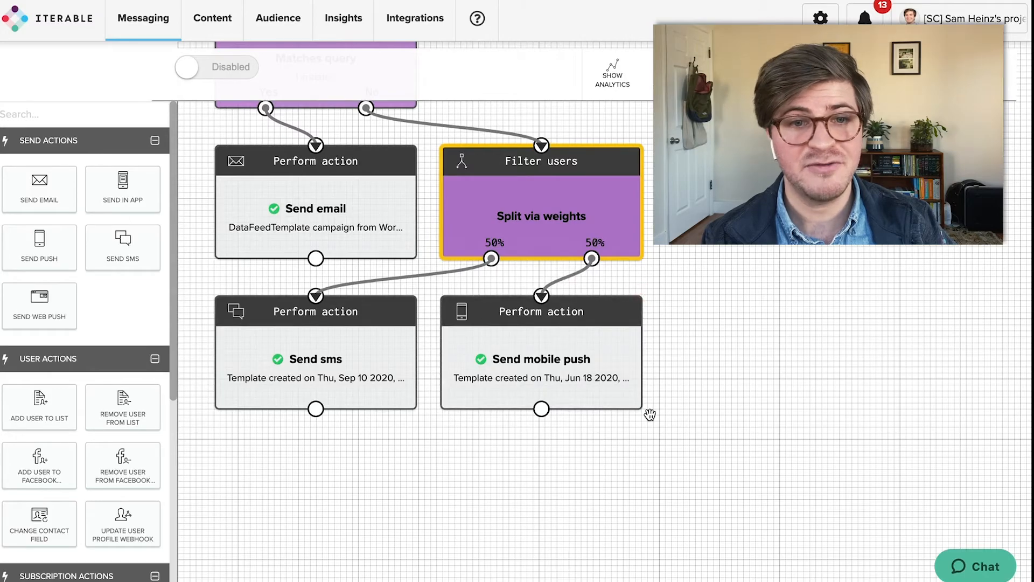
mouse_move(653, 383)
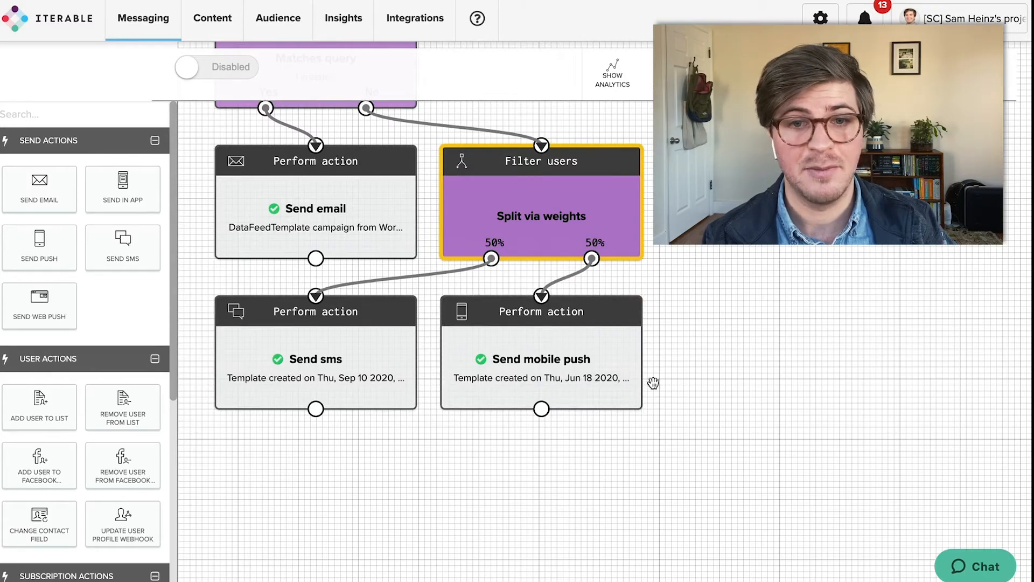